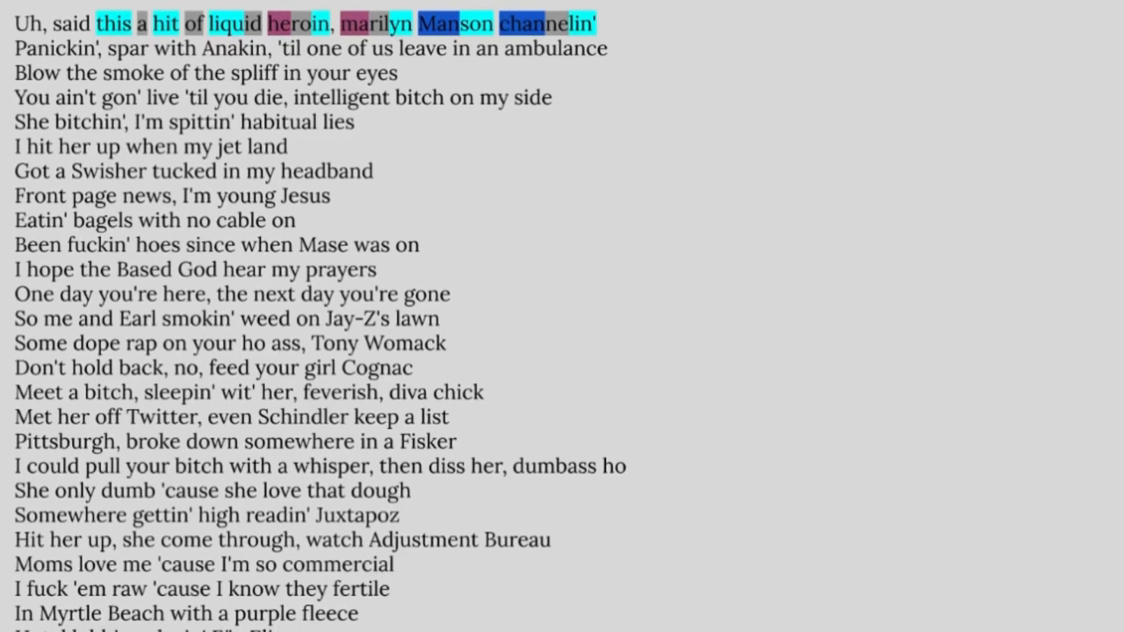
pyautogui.scroll(-3)
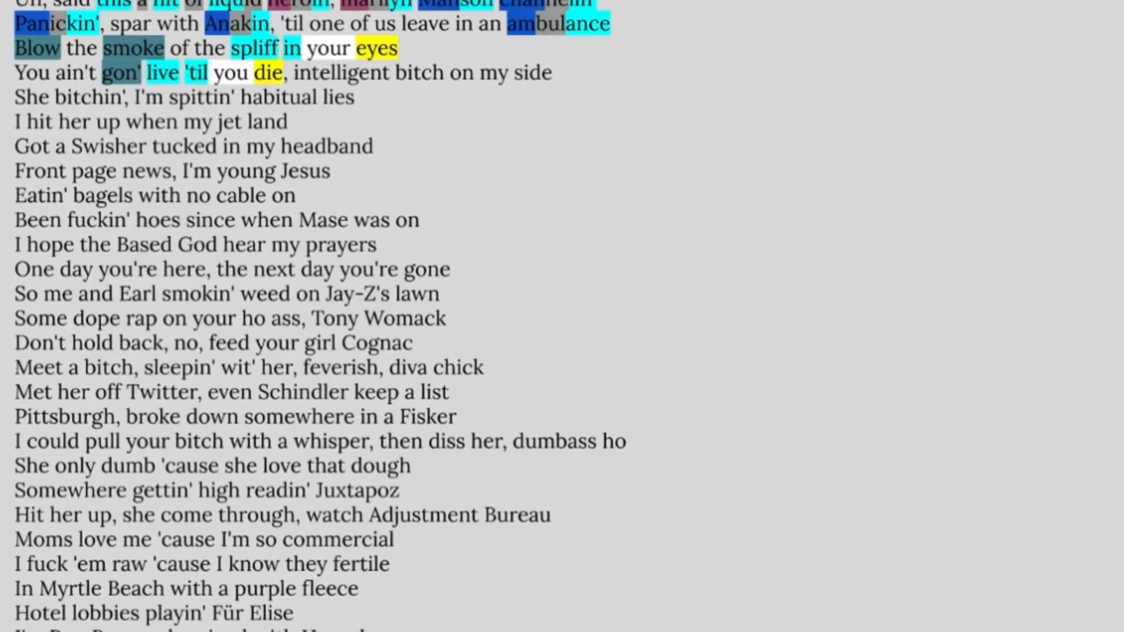
pyautogui.scroll(3)
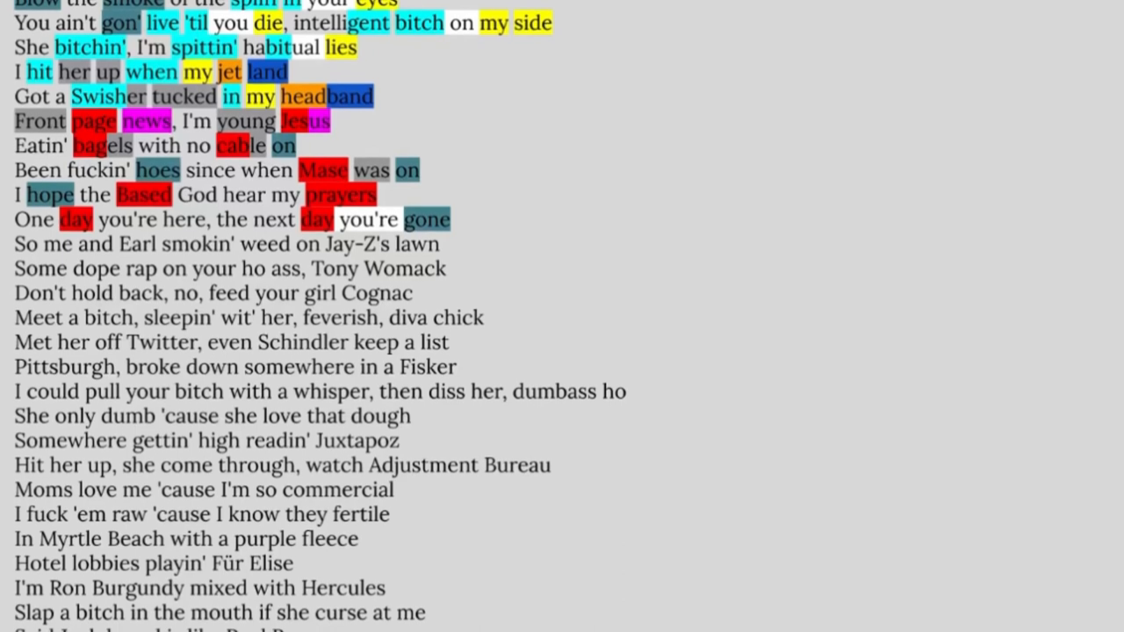
pyautogui.scroll(3)
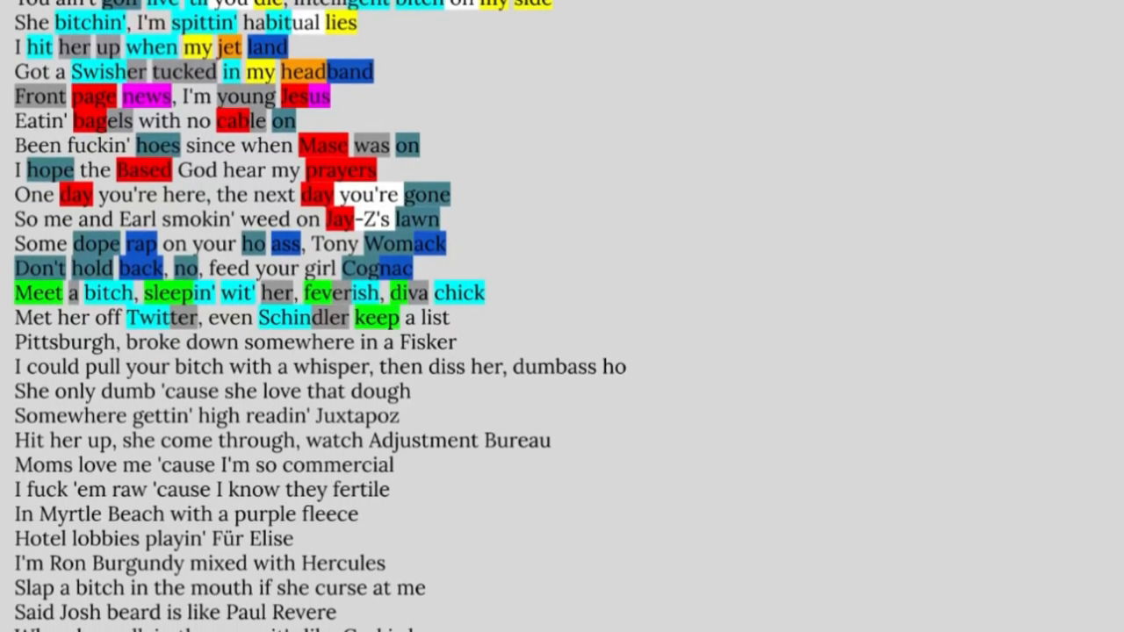
pyautogui.scroll(3)
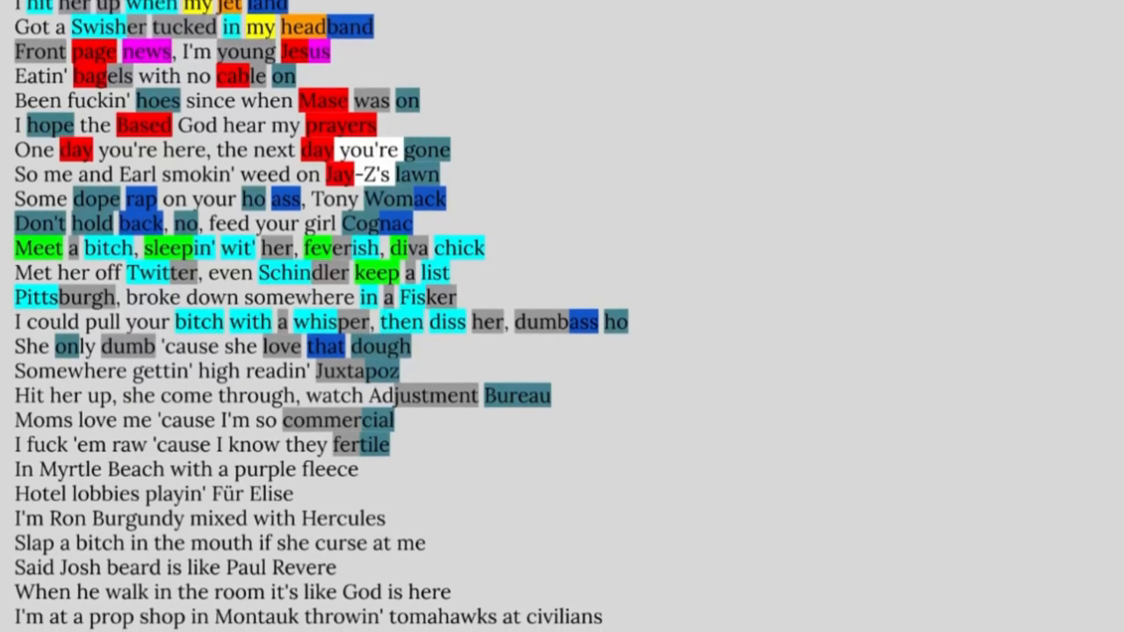
pyautogui.scroll(-3)
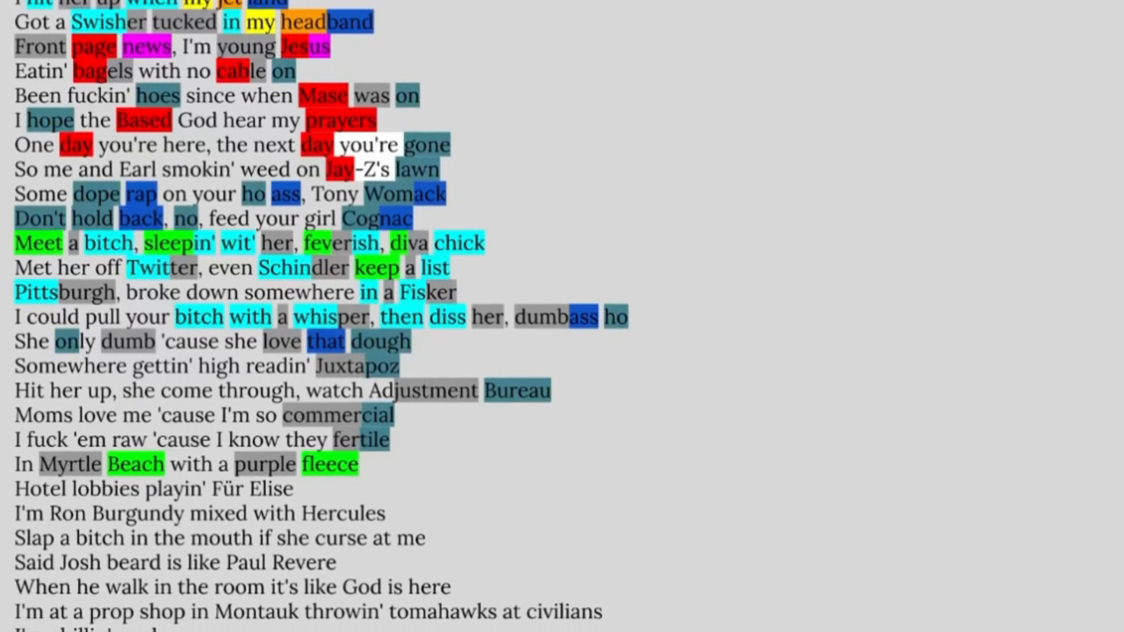
pyautogui.scroll(-3)
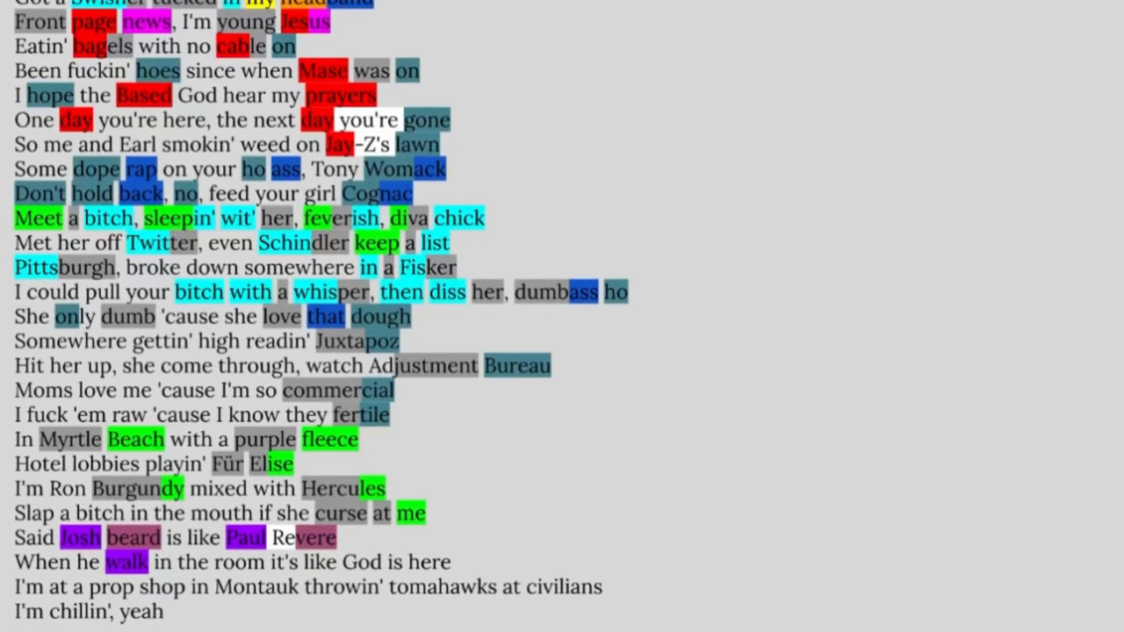
pyautogui.scroll(3)
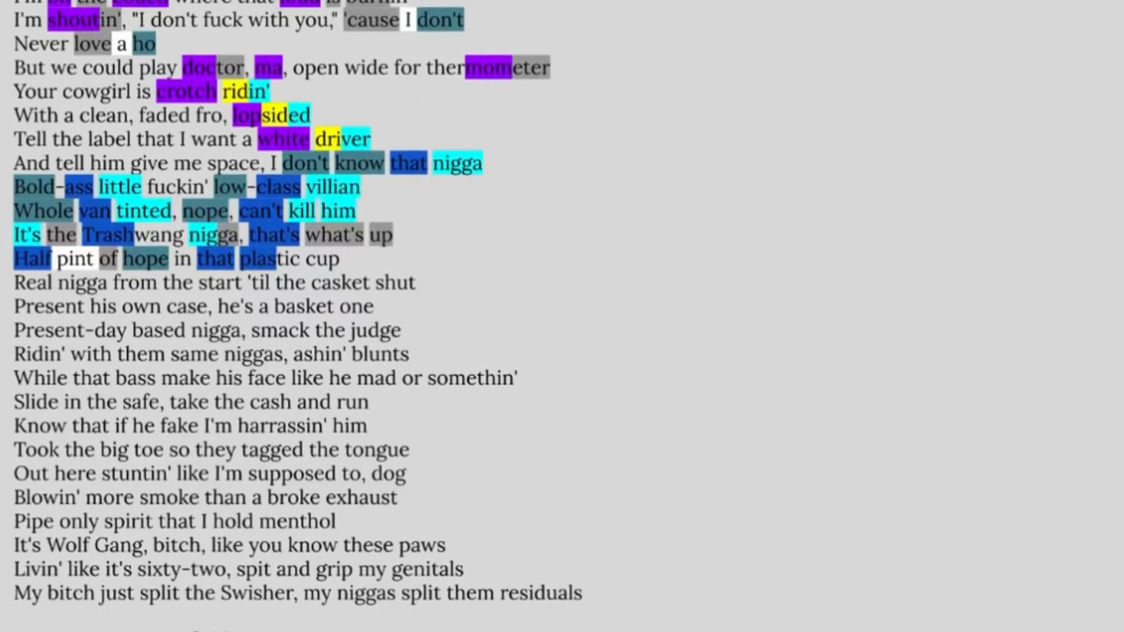
pyautogui.scroll(3)
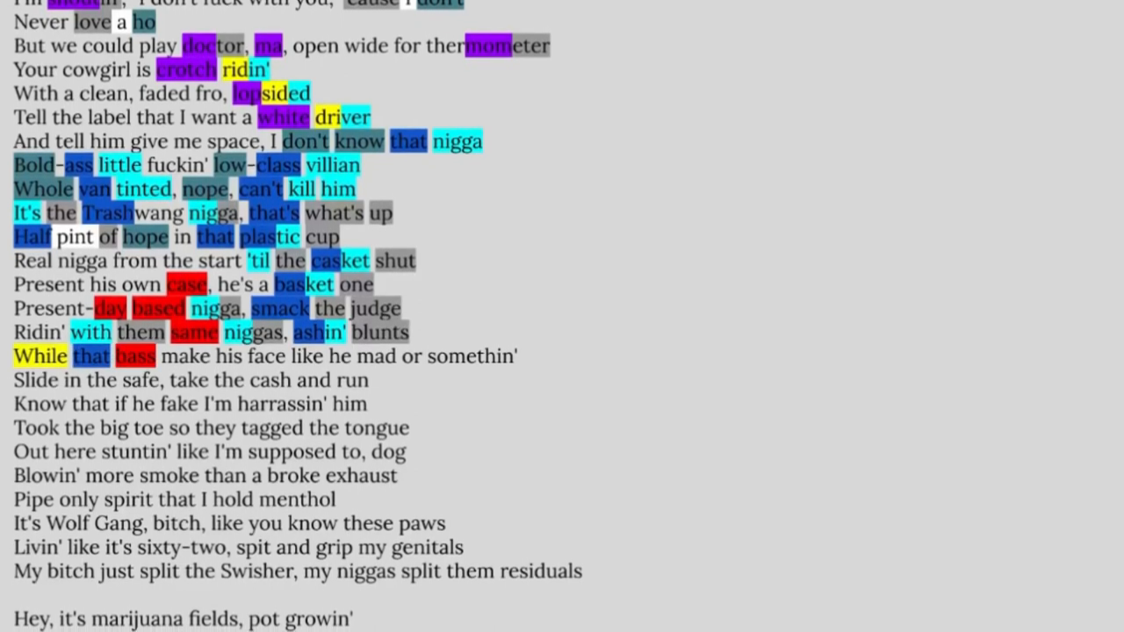
pyautogui.scroll(3)
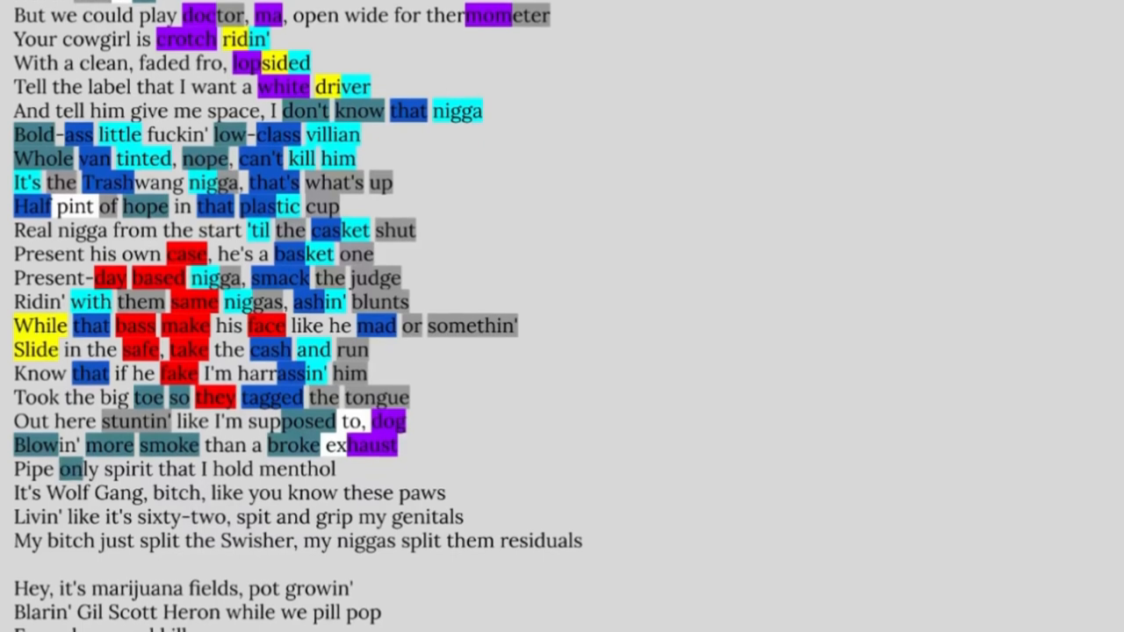
pyautogui.scroll(-3)
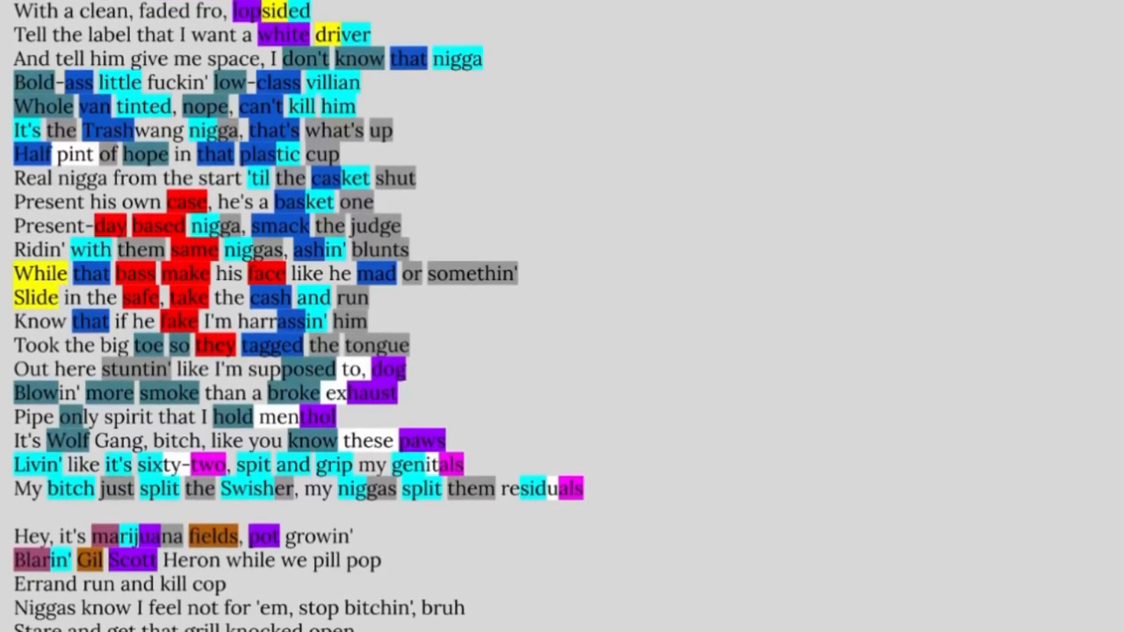
pyautogui.scroll(3)
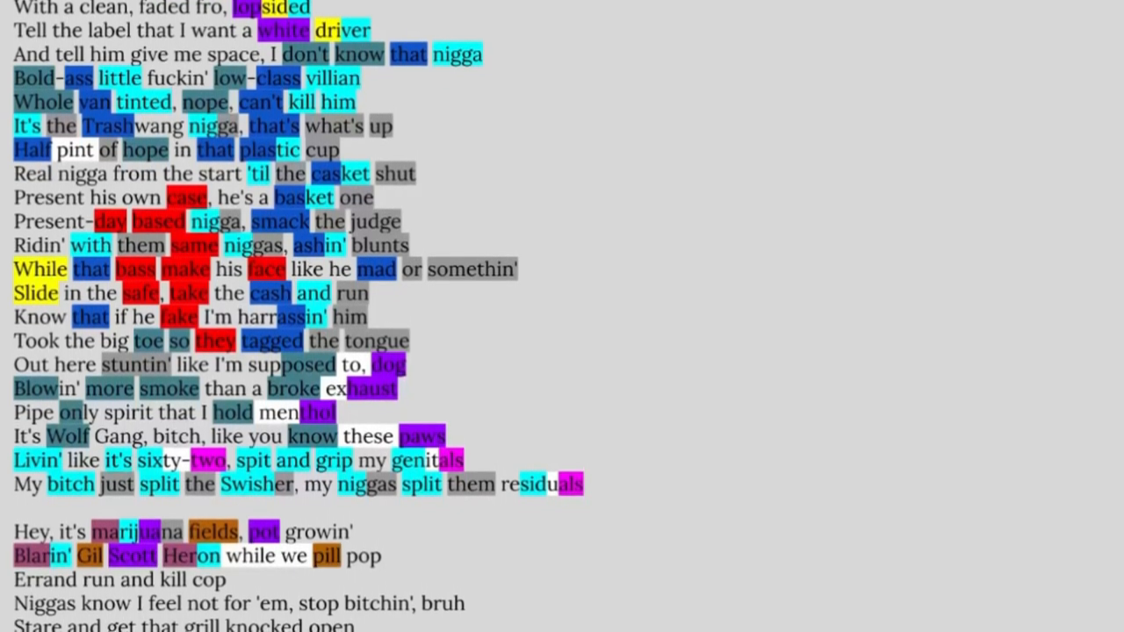
pyautogui.scroll(-3)
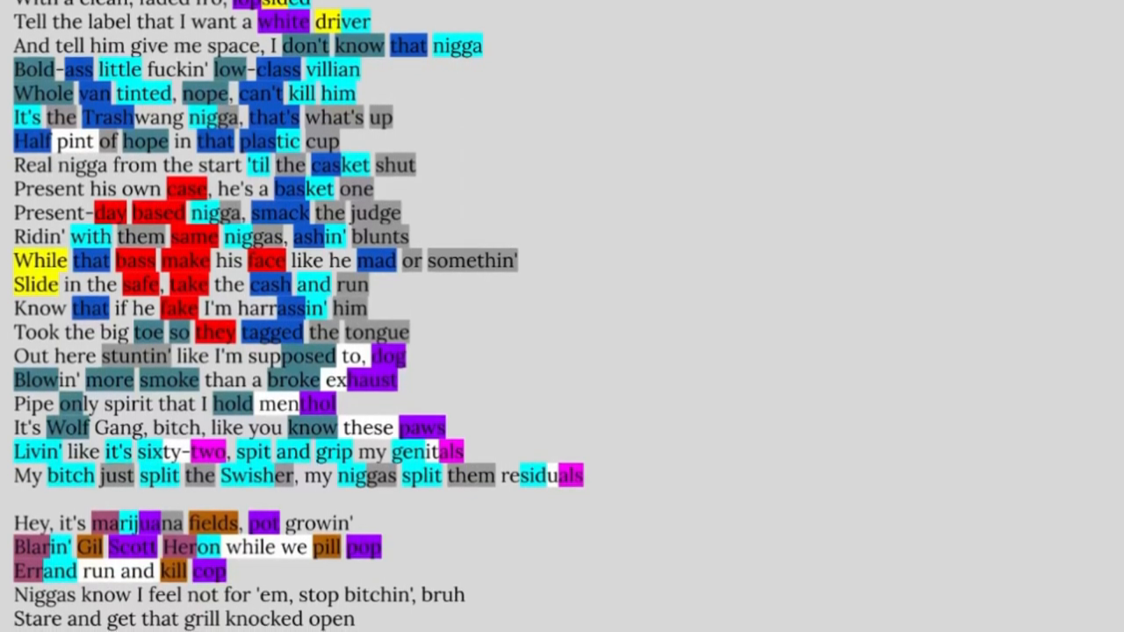
pyautogui.scroll(3)
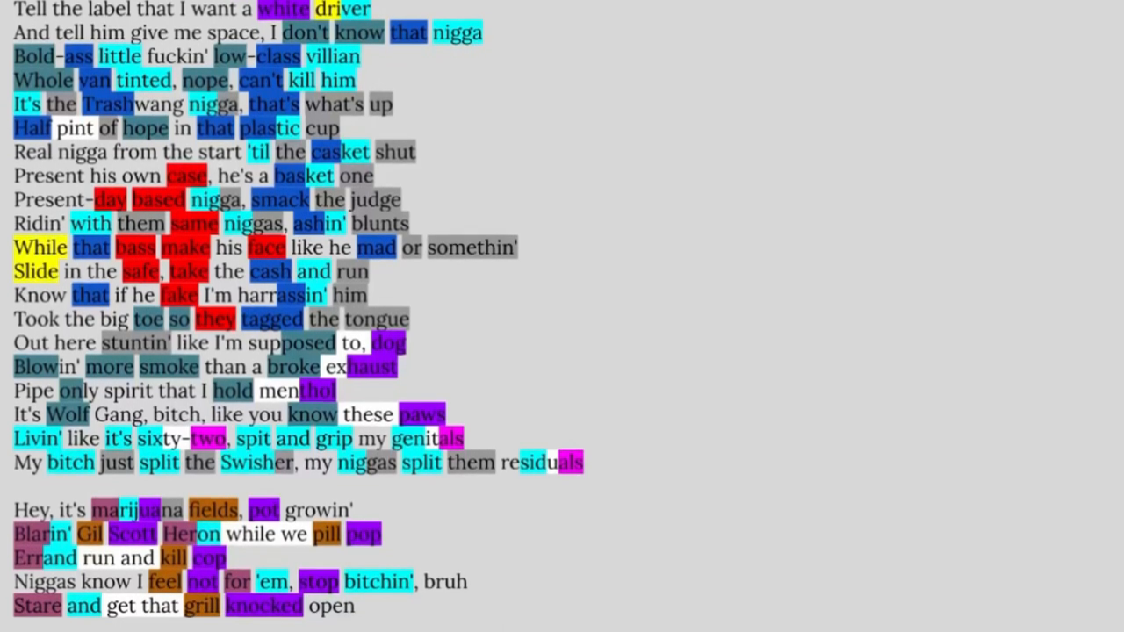
pyautogui.scroll(3)
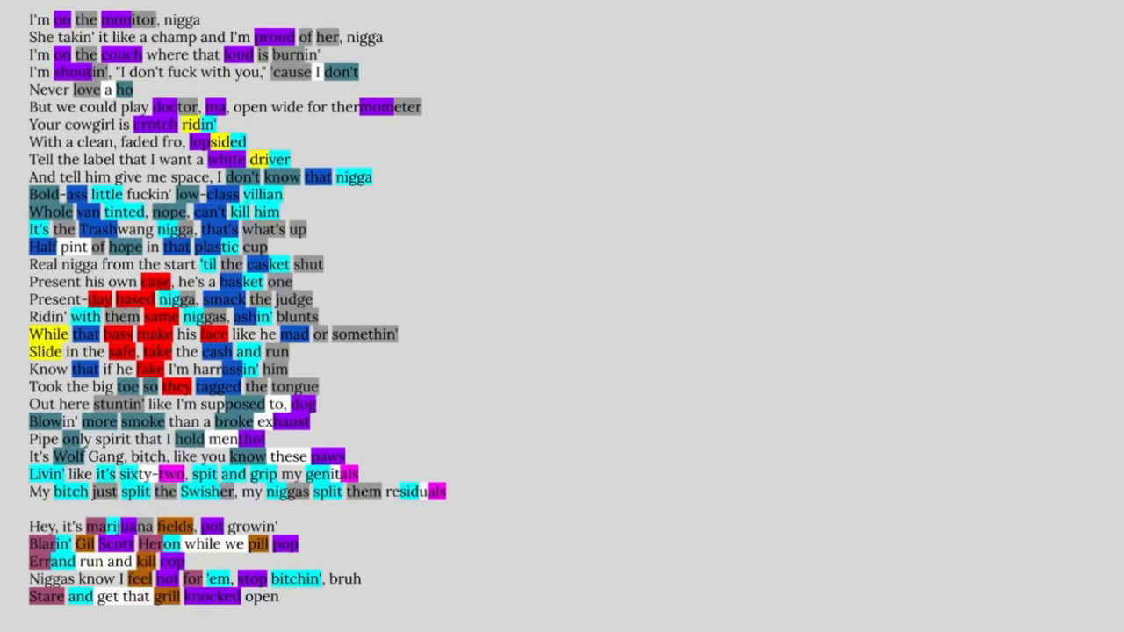